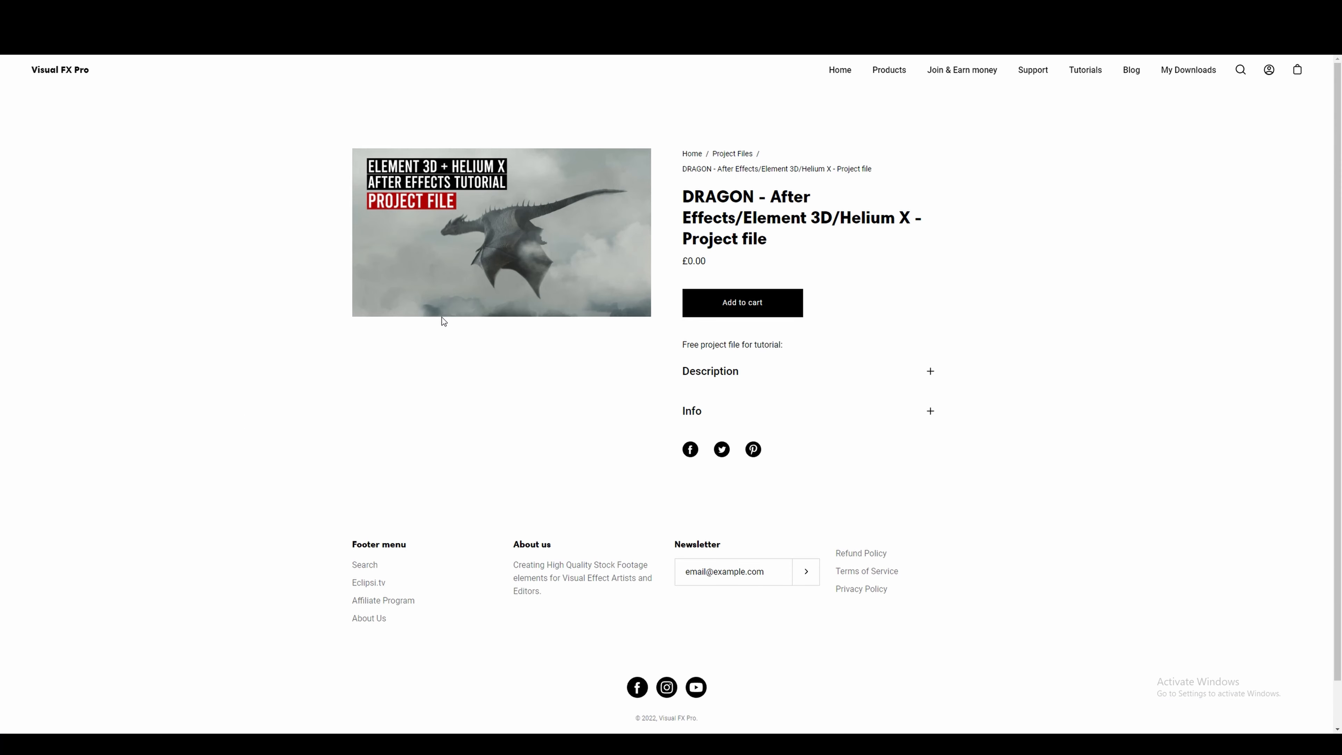
Add the free DRAGON project file to the cart and proceed to checkout.
{"action": "left_click", "coordinate": [742, 302]}
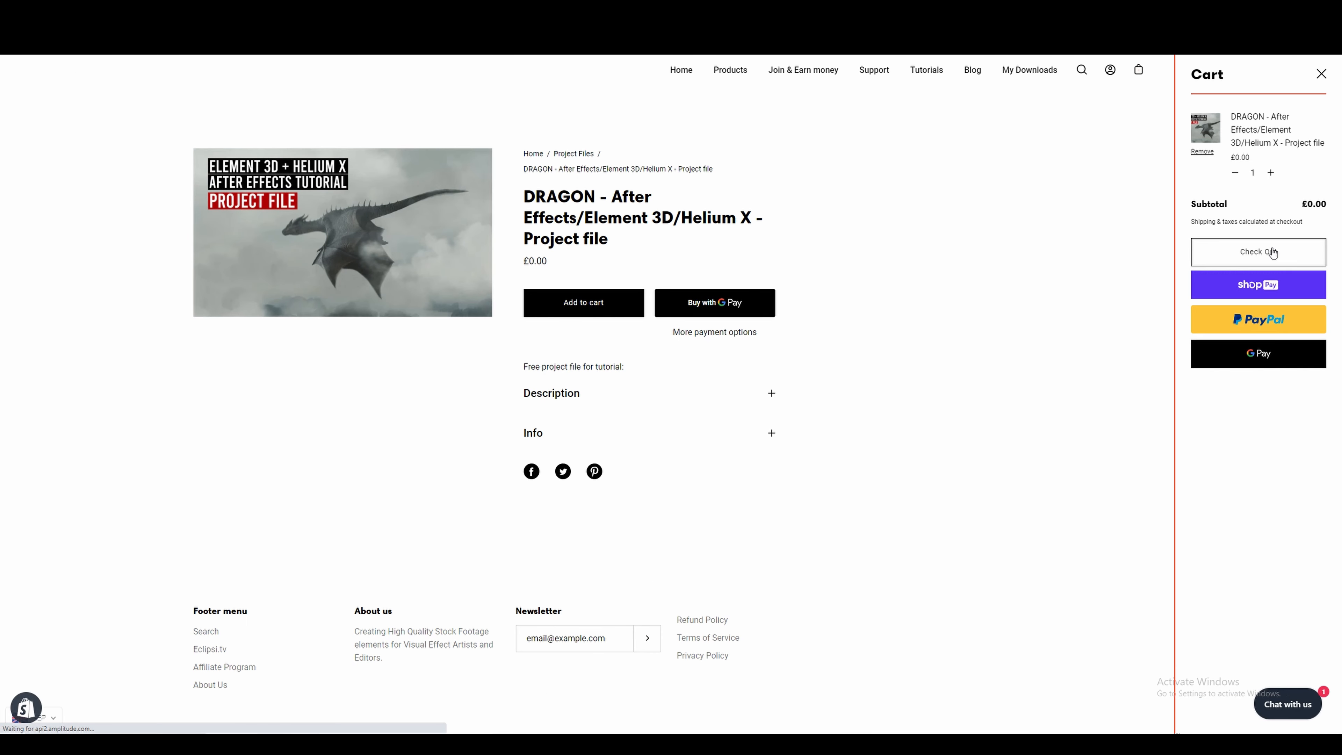
{"action": "left_click", "coordinate": [1258, 252]}
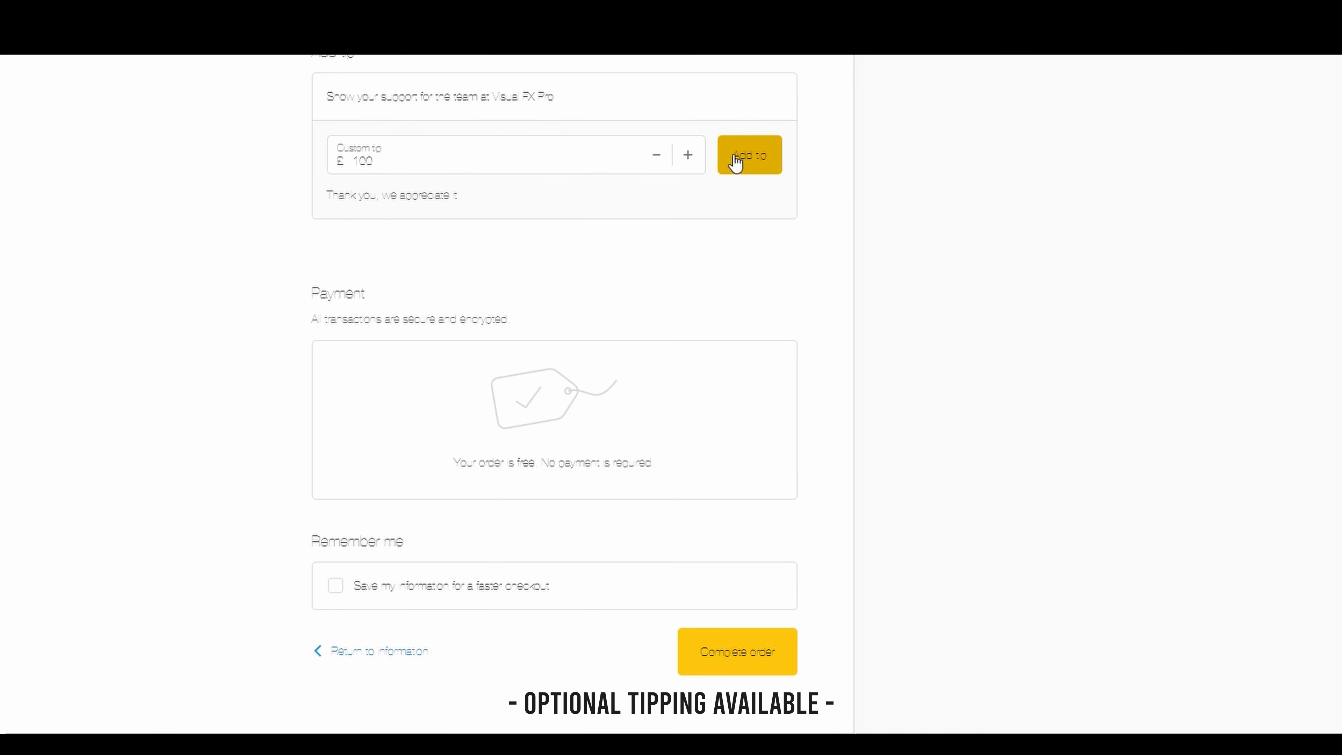